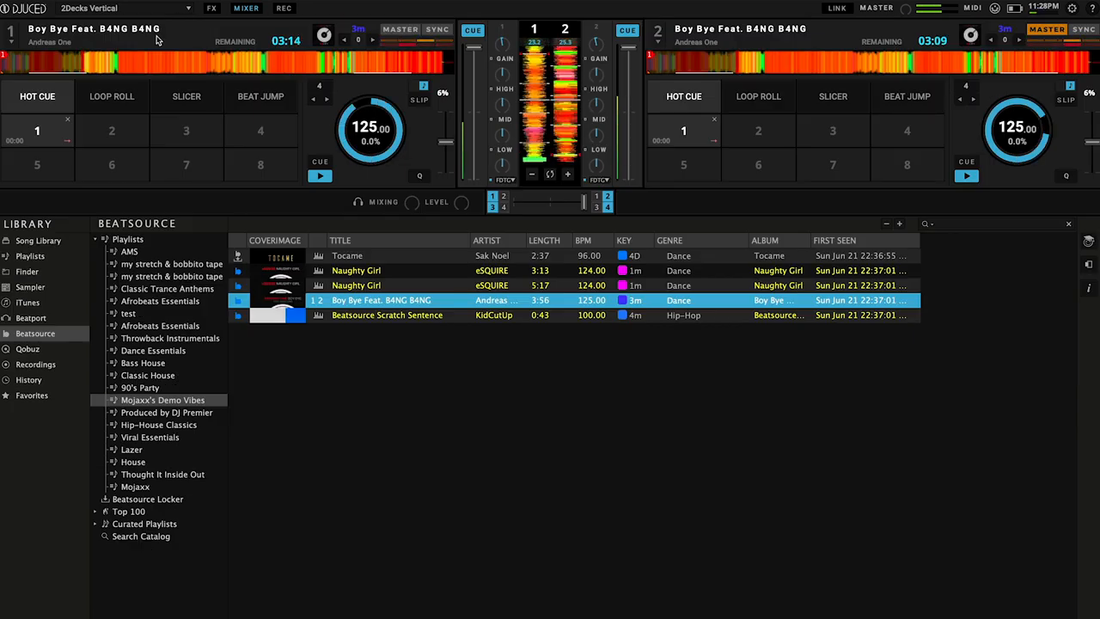
Switch the library source to Beatport to show its playlists, such as Trancey and Rekordbox Test
{"action": "left_click", "coordinate": [125, 8]}
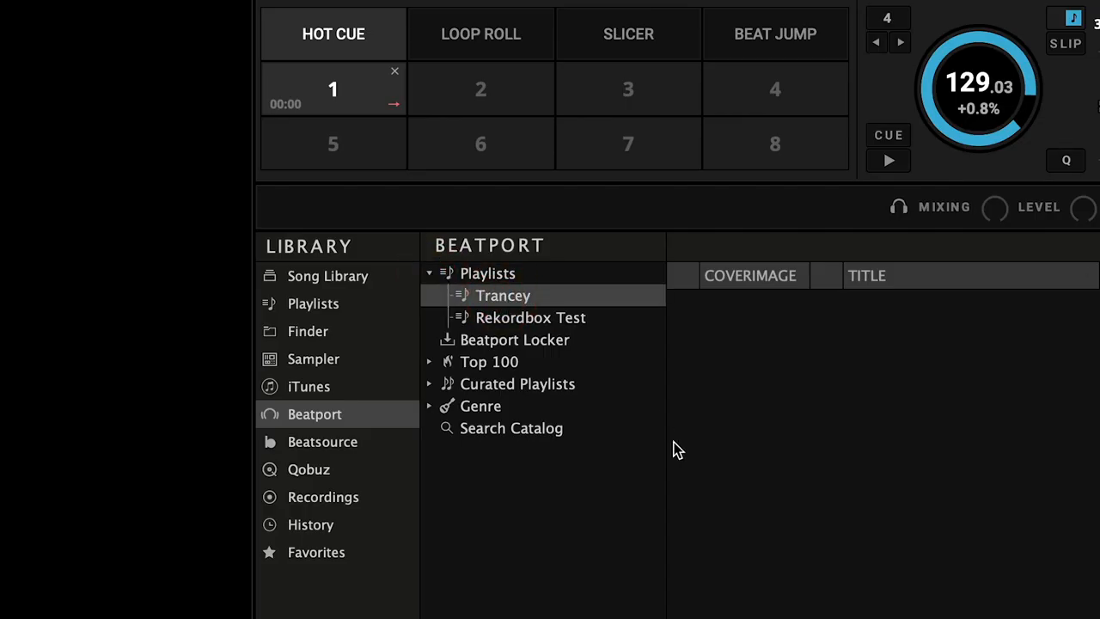
Switch back to Beatsource and expand Curated Playlists > Dance, showing Tribal-Latin House and Bass House
{"action": "left_click", "coordinate": [502, 295]}
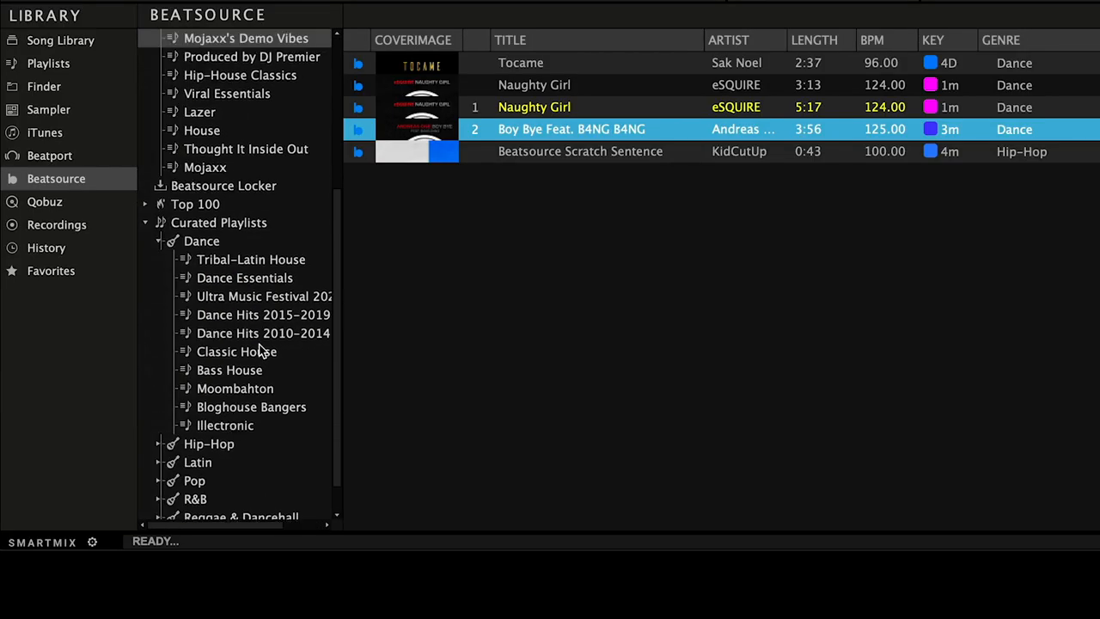
Browse Dance Essentials and Dance Hits 2015-2019, then mark Tocame in Mojaxx's Demo Vibes offline
{"action": "left_click", "coordinate": [244, 277]}
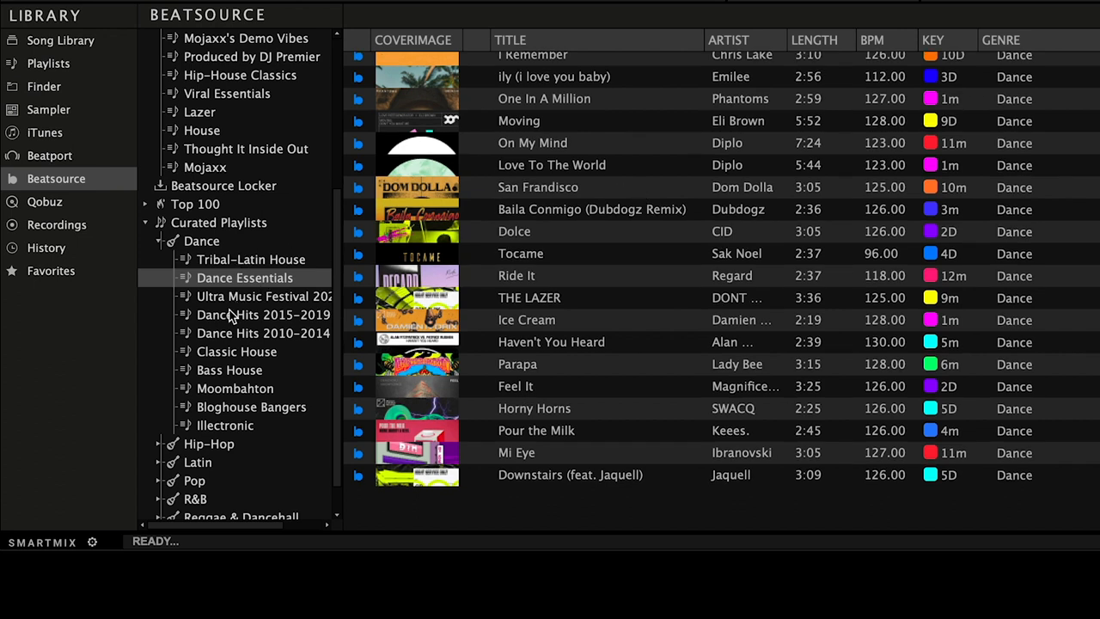
{"action": "left_click", "coordinate": [263, 315]}
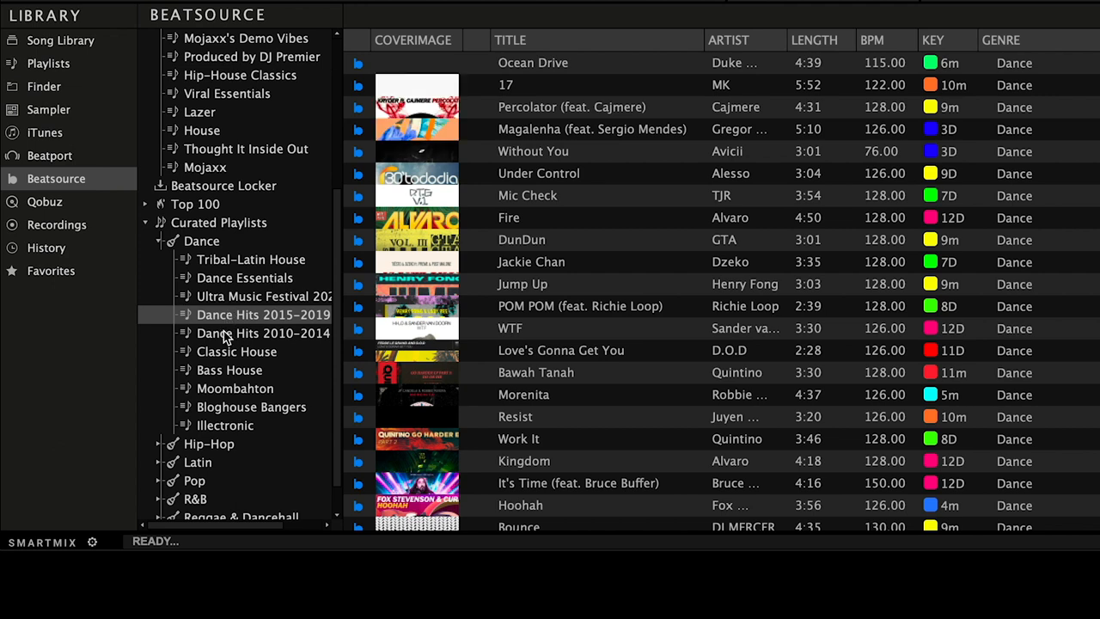
{"action": "left_click", "coordinate": [263, 333]}
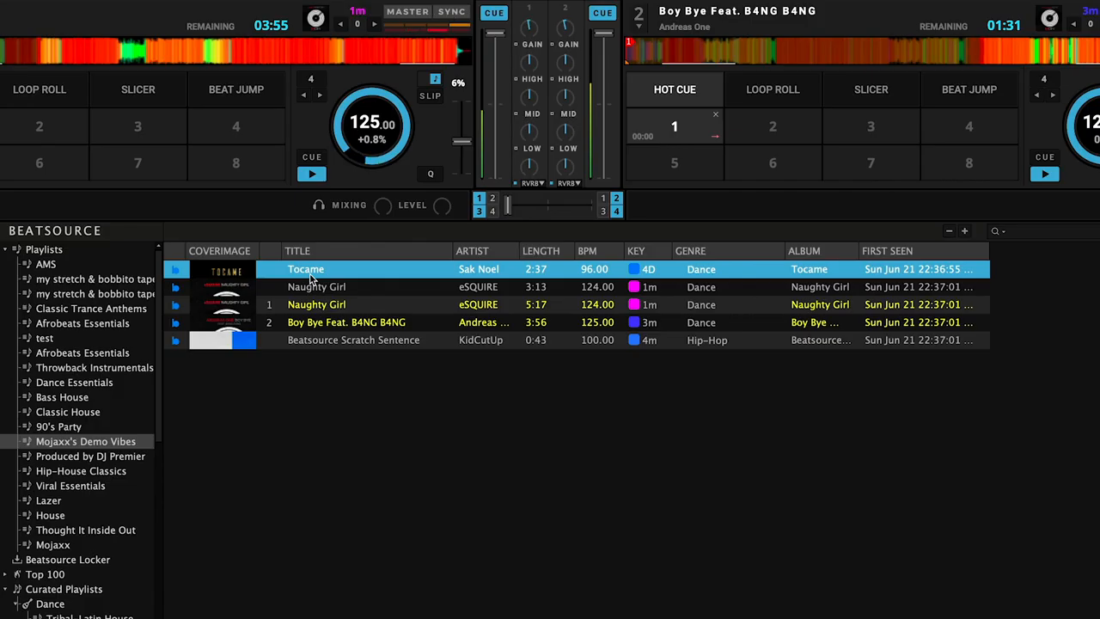
{"action": "left_click", "coordinate": [316, 275]}
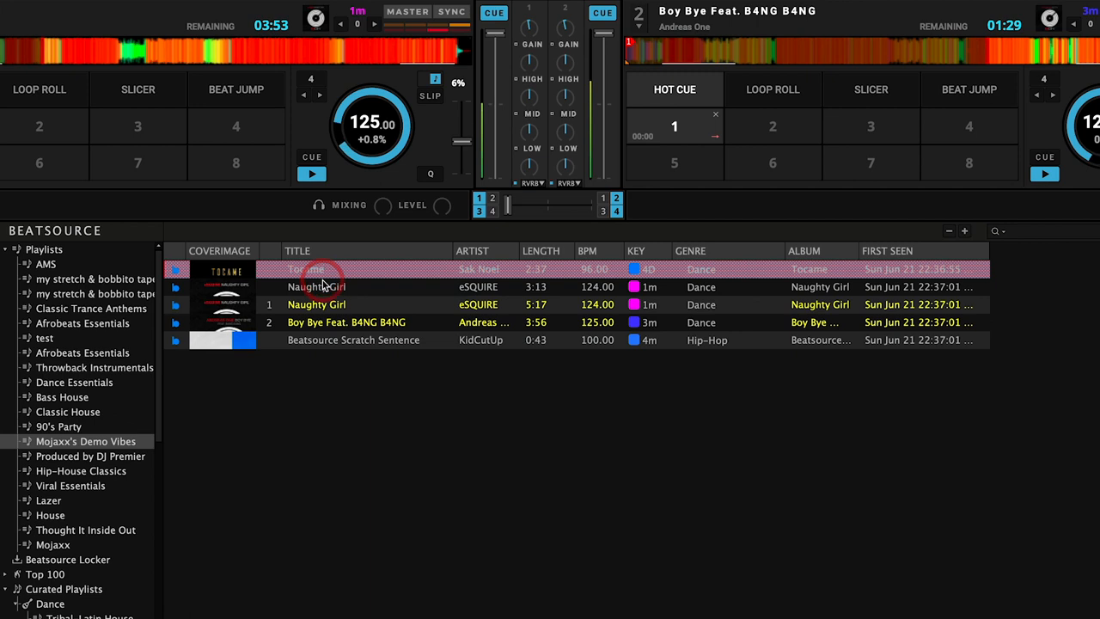
{"action": "left_click", "coordinate": [305, 269]}
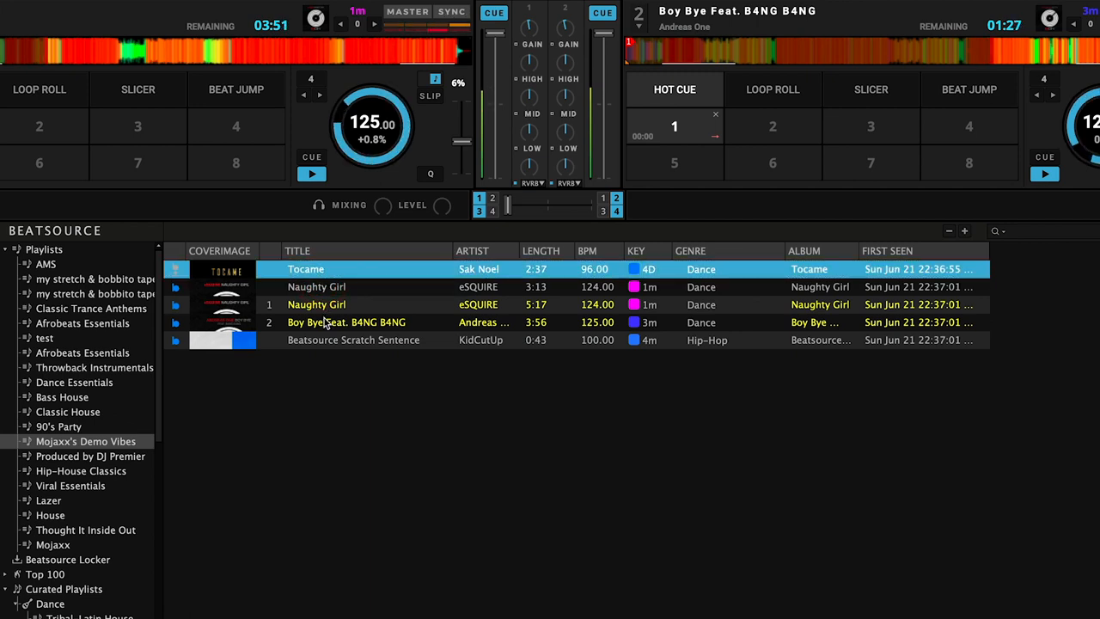